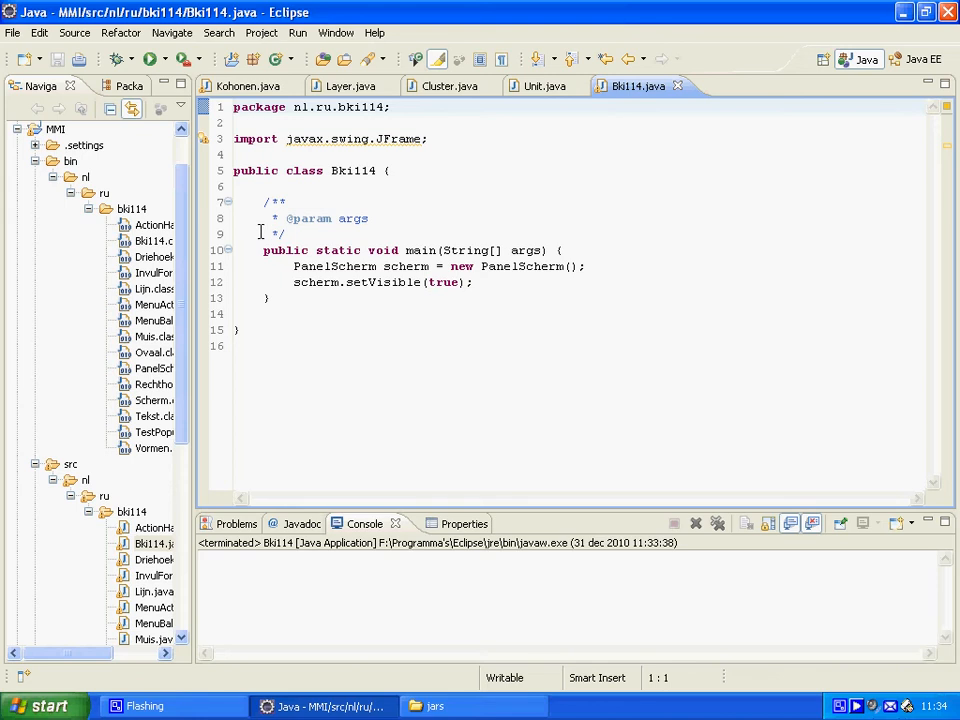
mouse_move(352, 288)
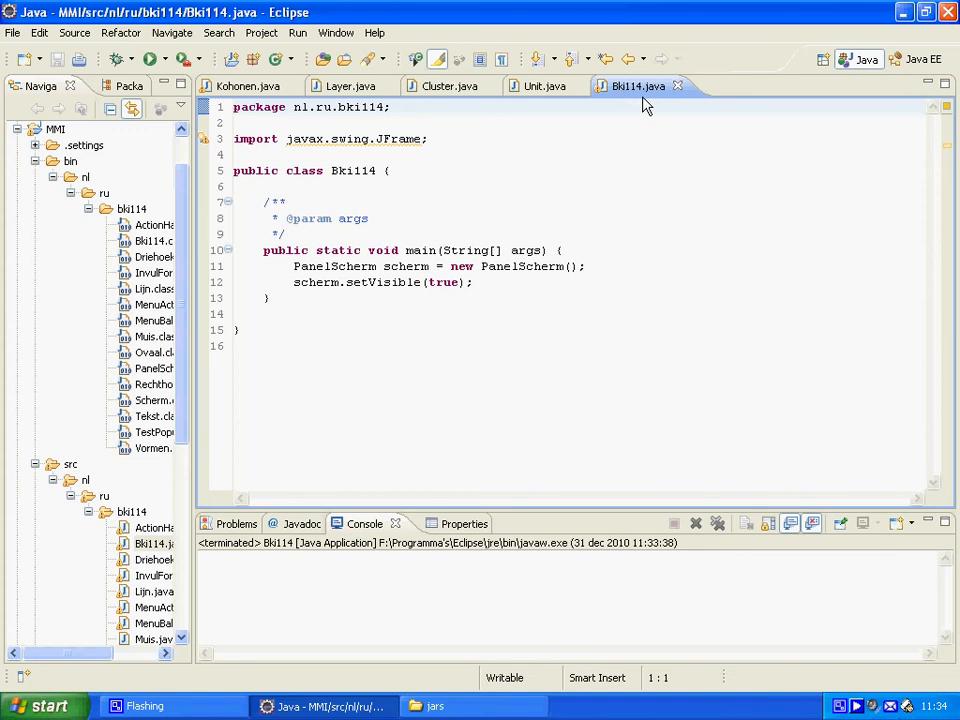
mouse_move(192, 84)
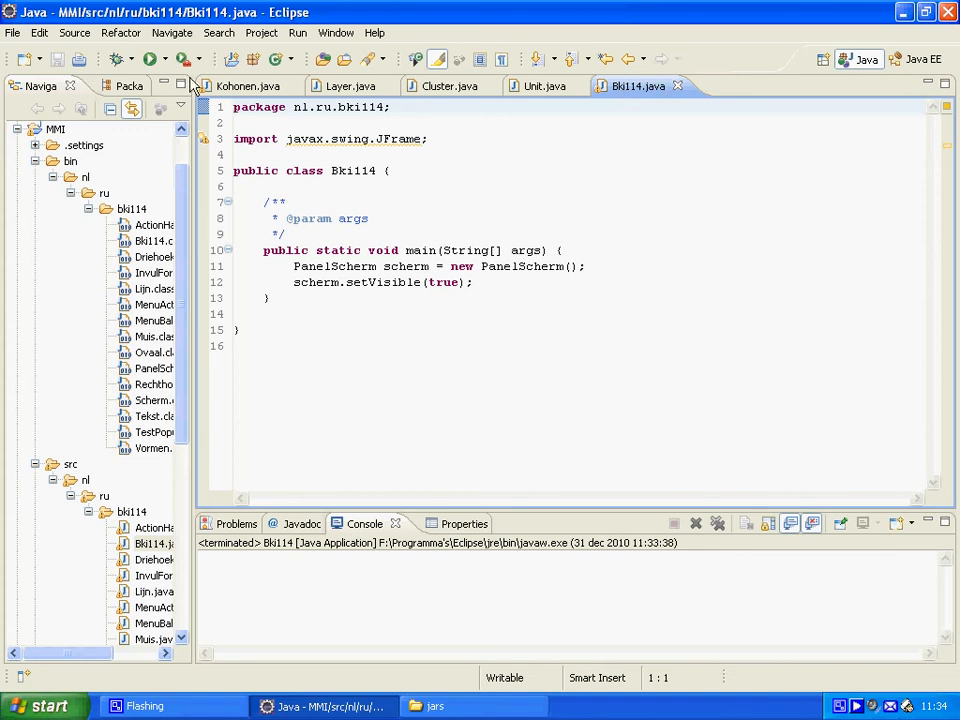
Run Bki114 as a Java application and try the rectangle tool on the canvas.
click(148, 58)
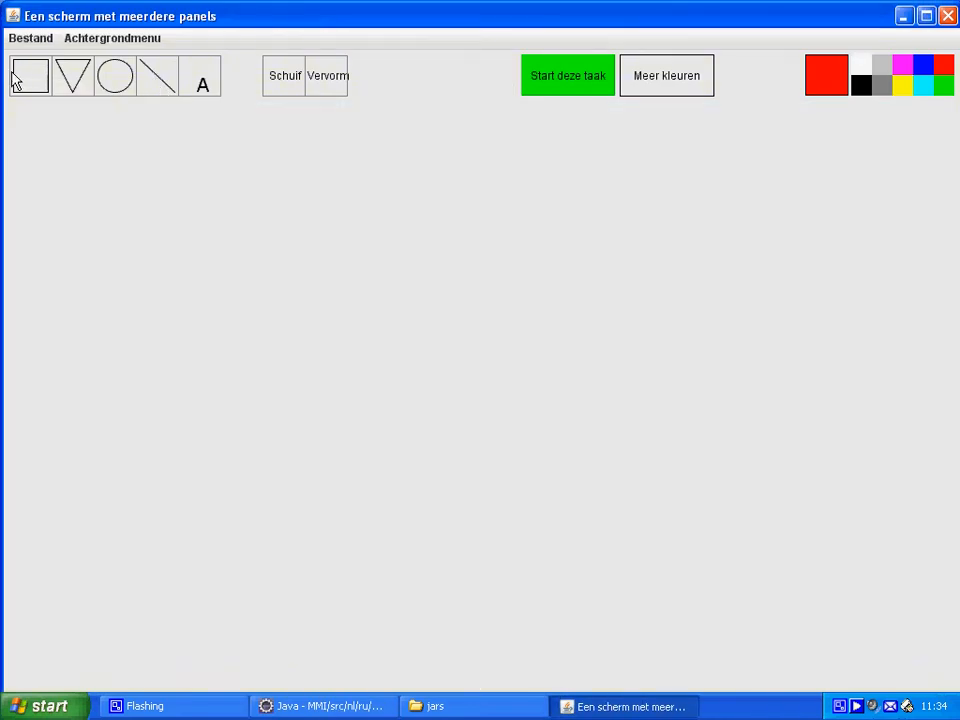
click(28, 76)
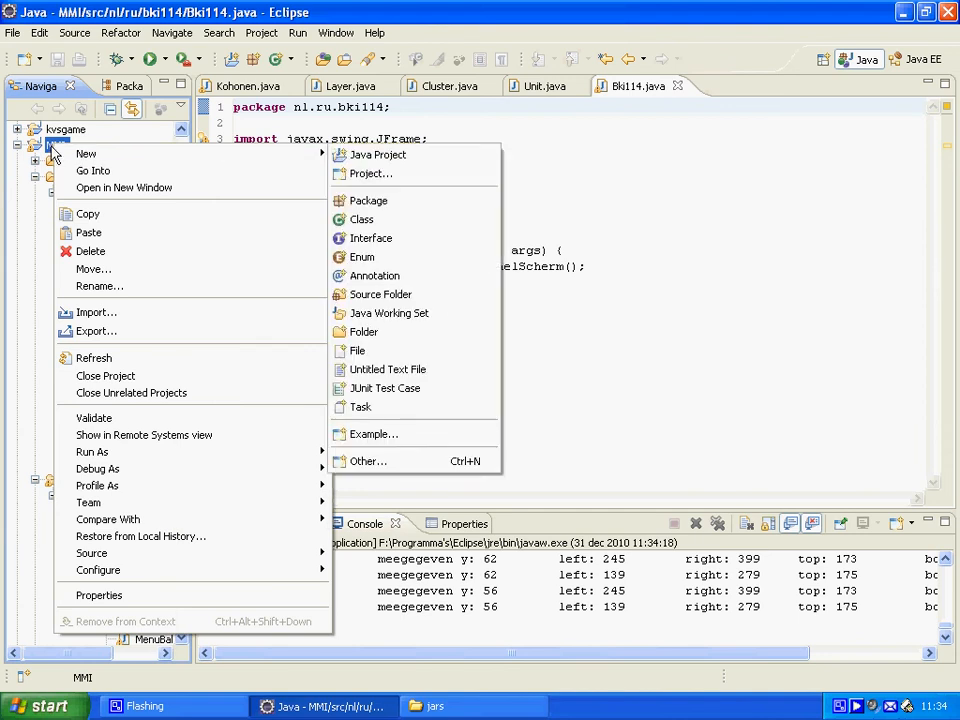
mouse_move(96, 332)
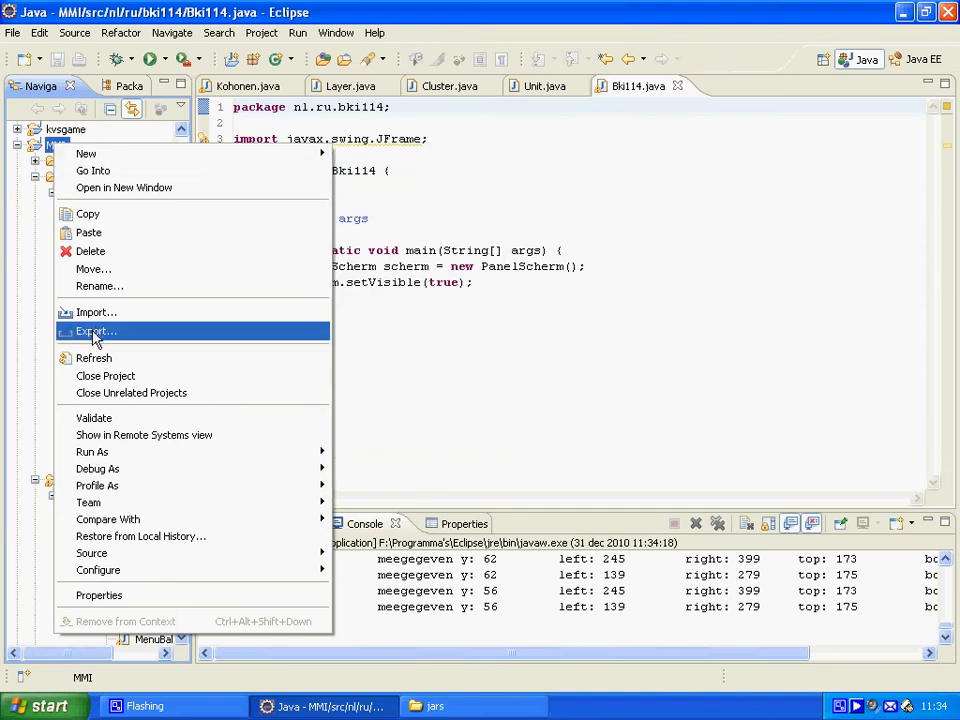
Export the MMI project, choosing Java > Runnable JAR file as the destination.
click(96, 332)
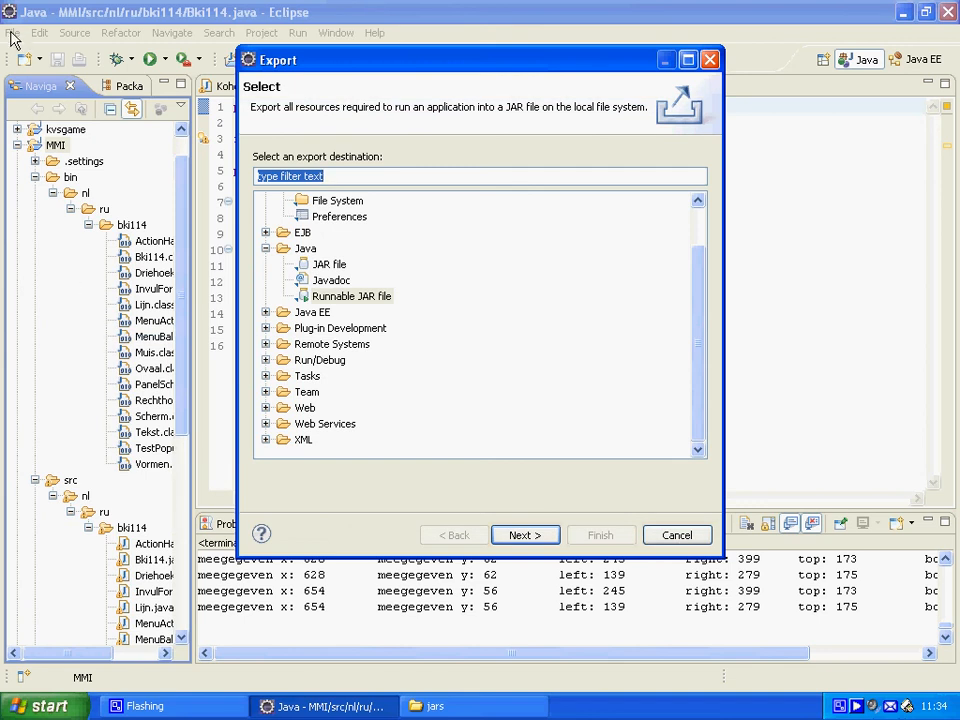
click(352, 296)
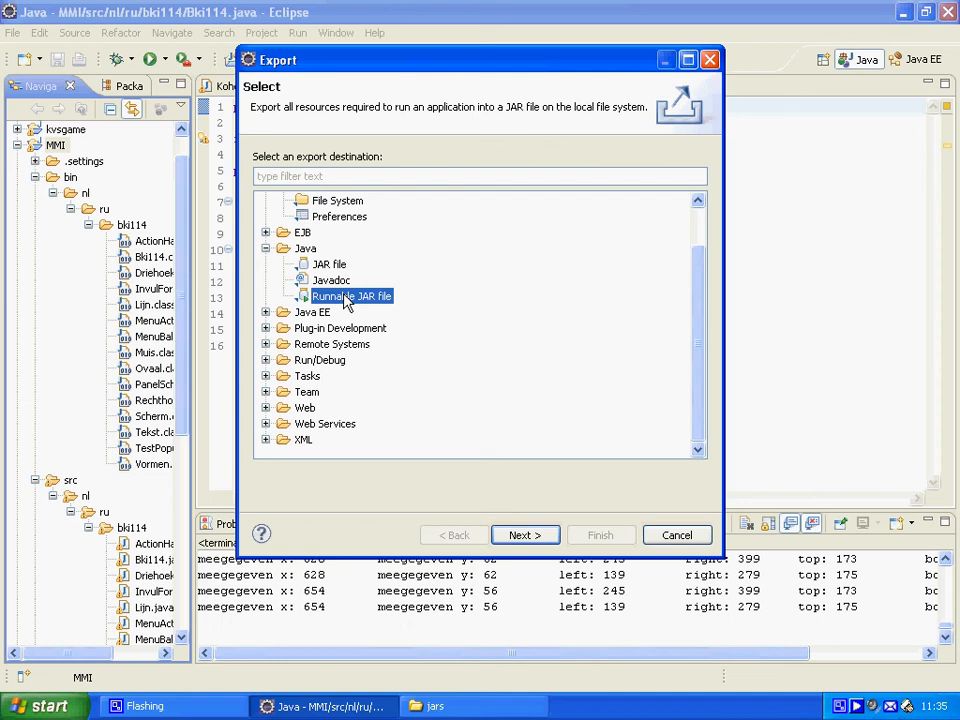
mouse_move(512, 390)
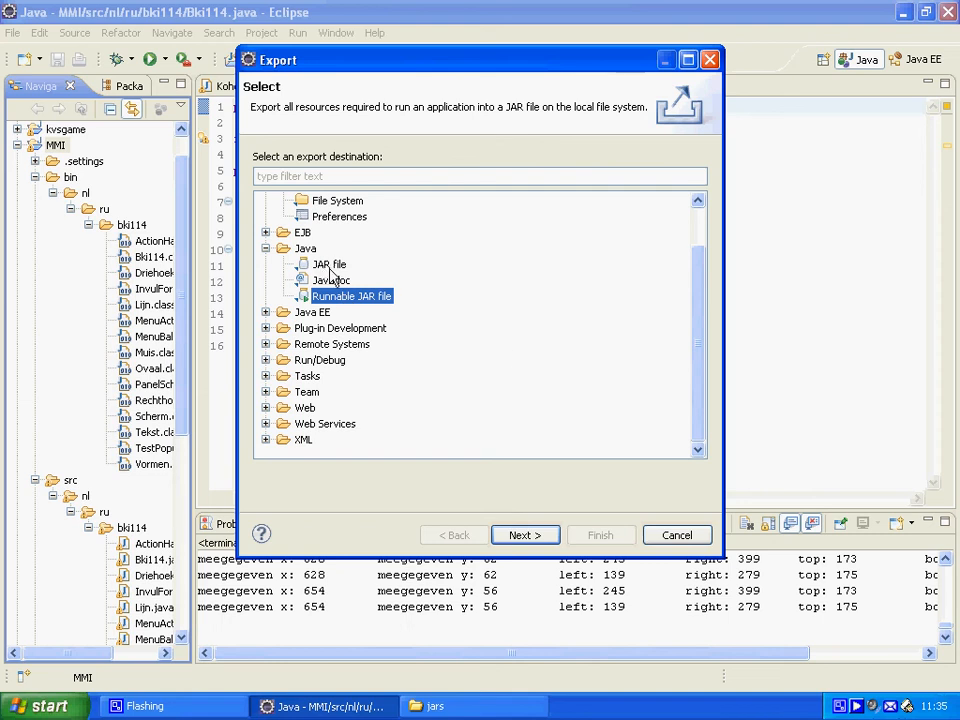
mouse_move(348, 310)
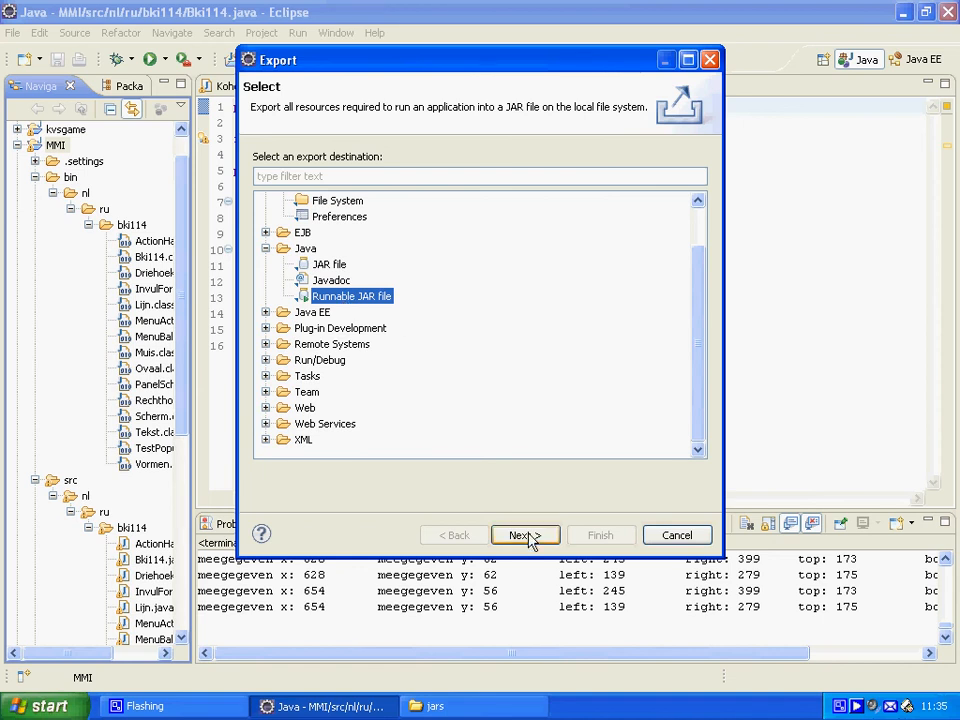
Use the Bki114 - MMI launch configuration with E:\jars\test.jar as export destination.
click(524, 536)
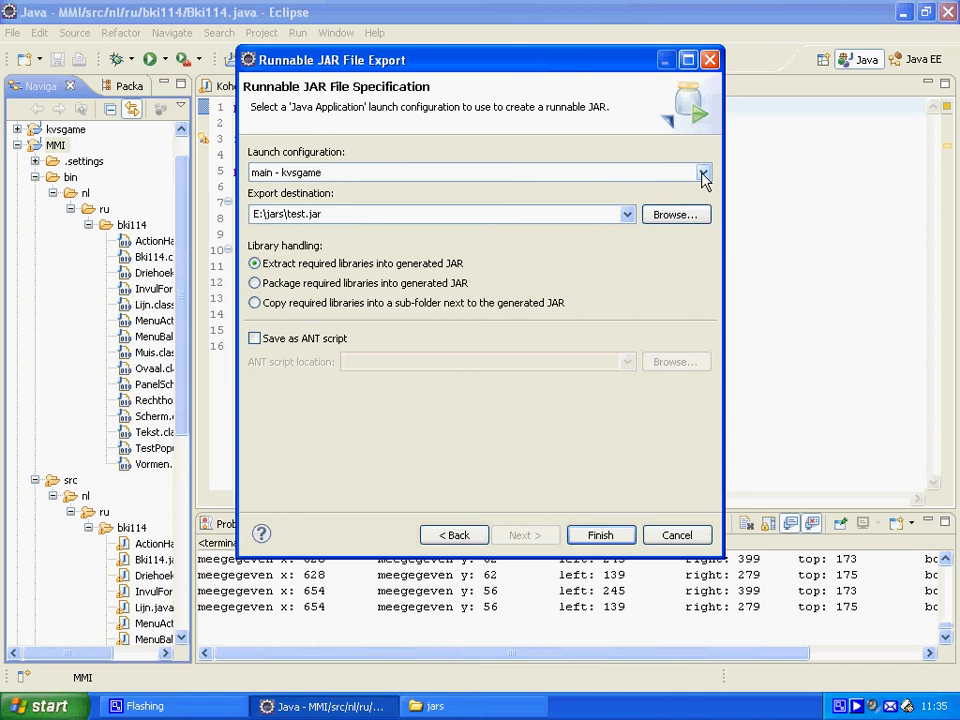
click(704, 172)
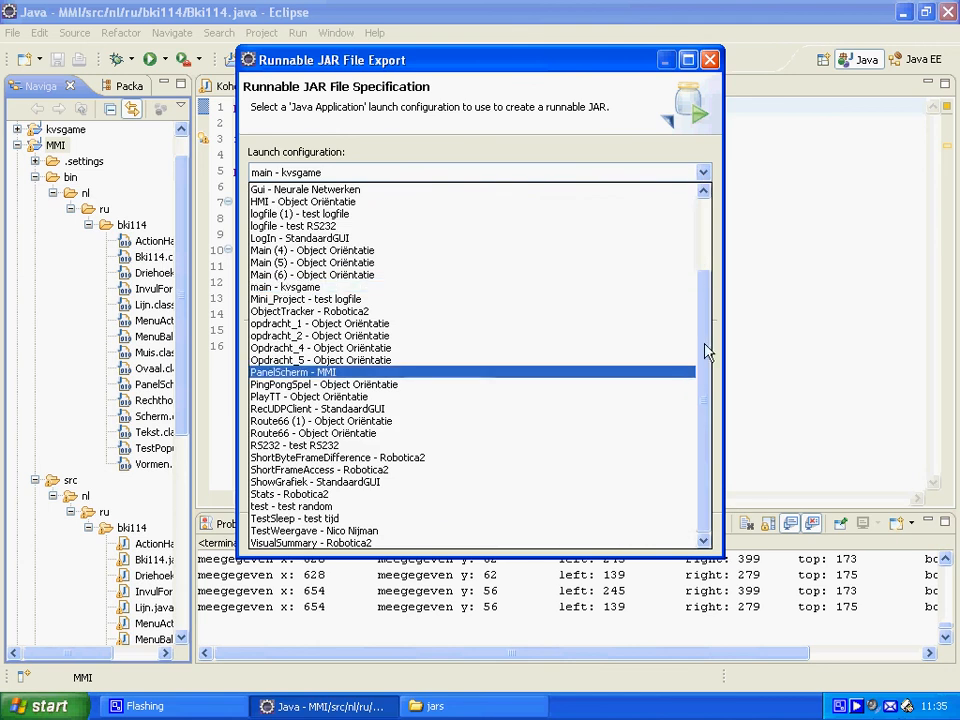
click(284, 288)
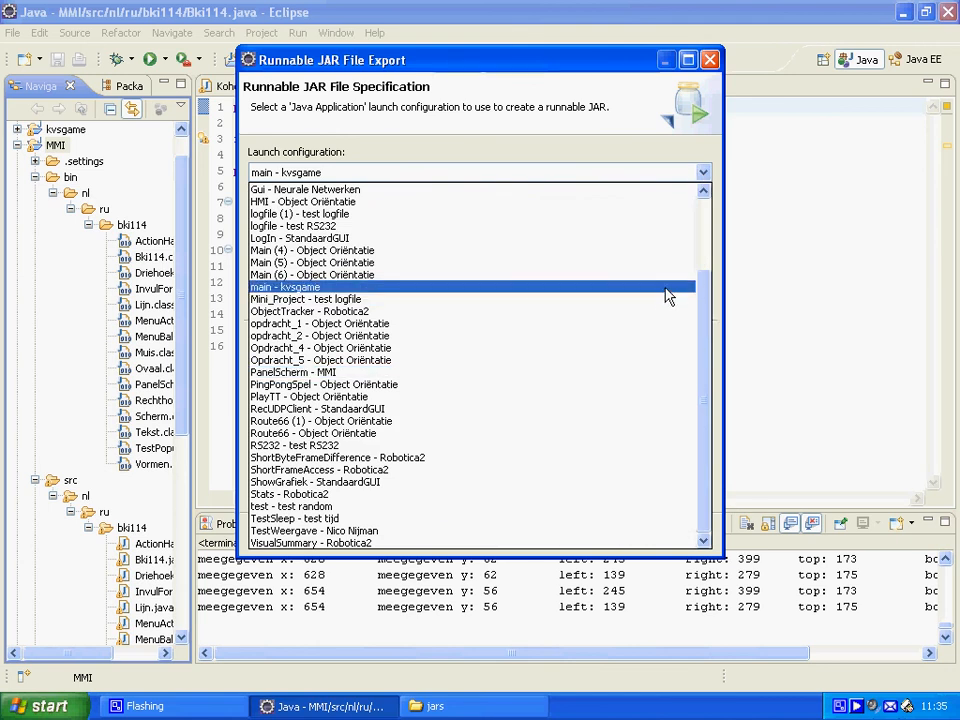
click(318, 408)
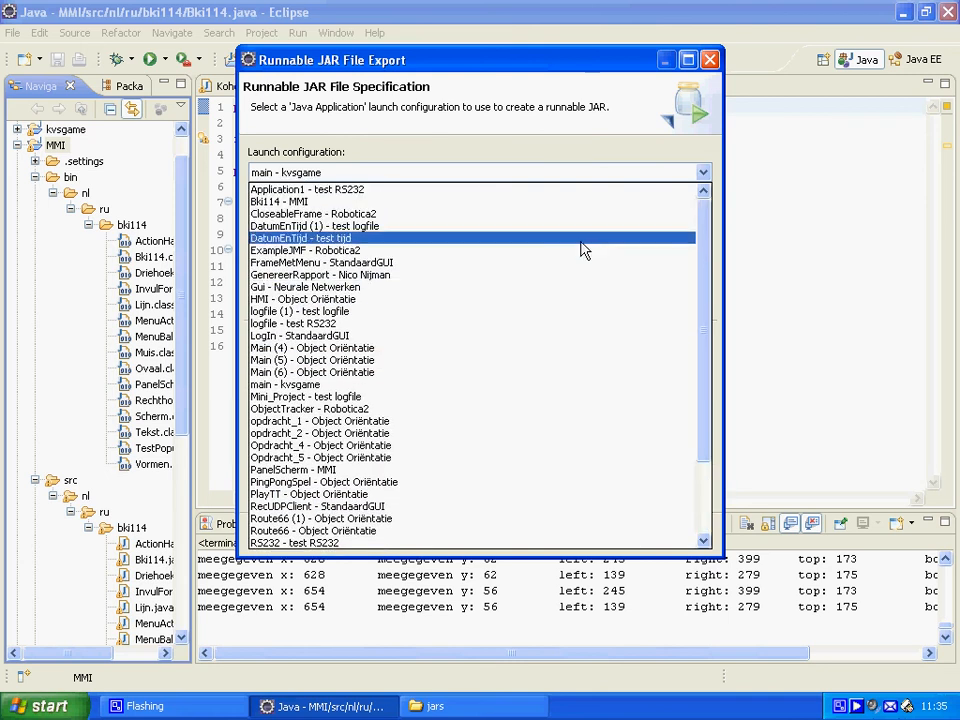
click(278, 200)
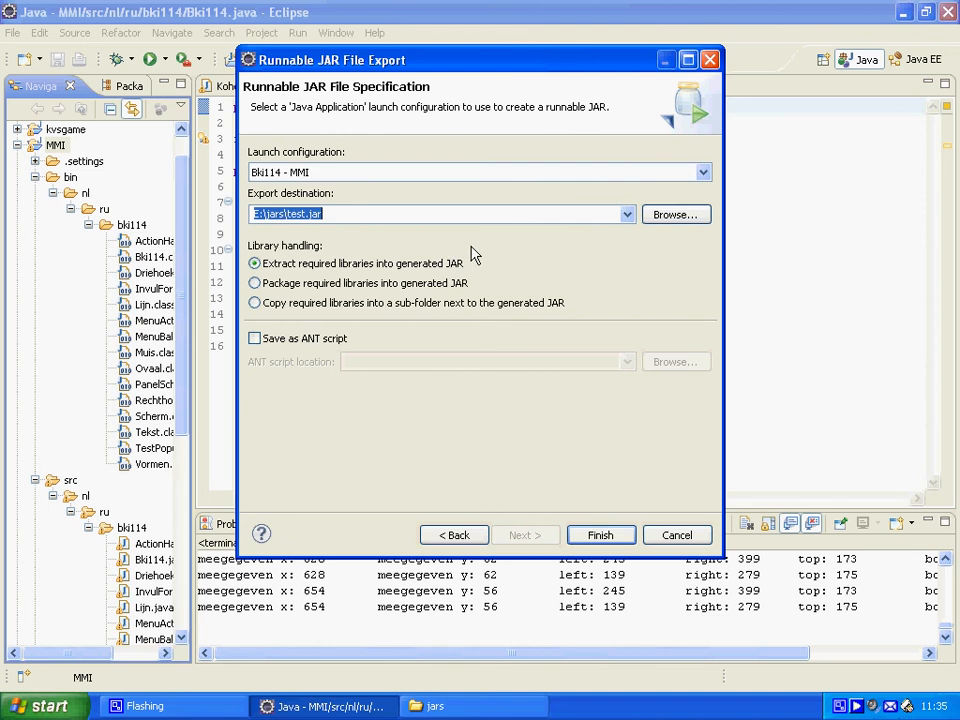
mouse_move(540, 252)
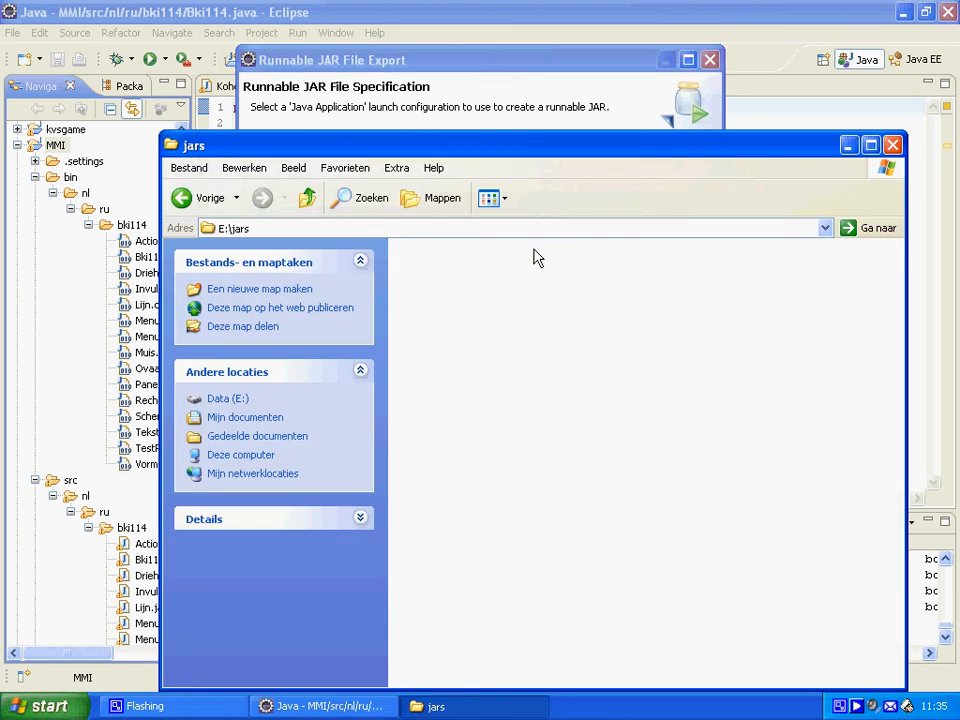
mouse_move(432, 364)
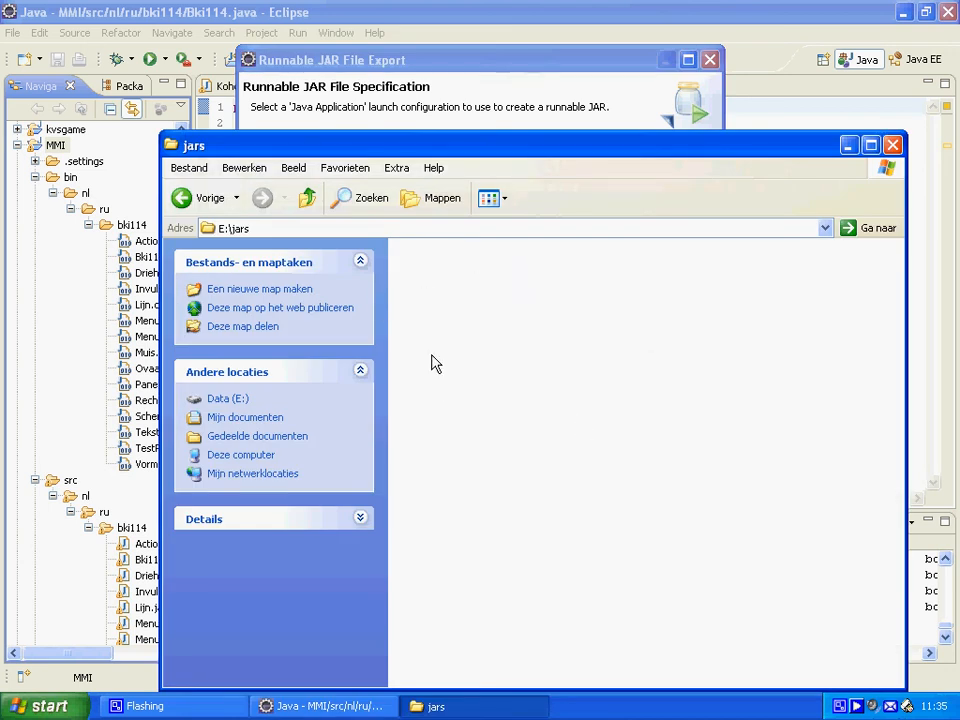
mouse_move(428, 328)
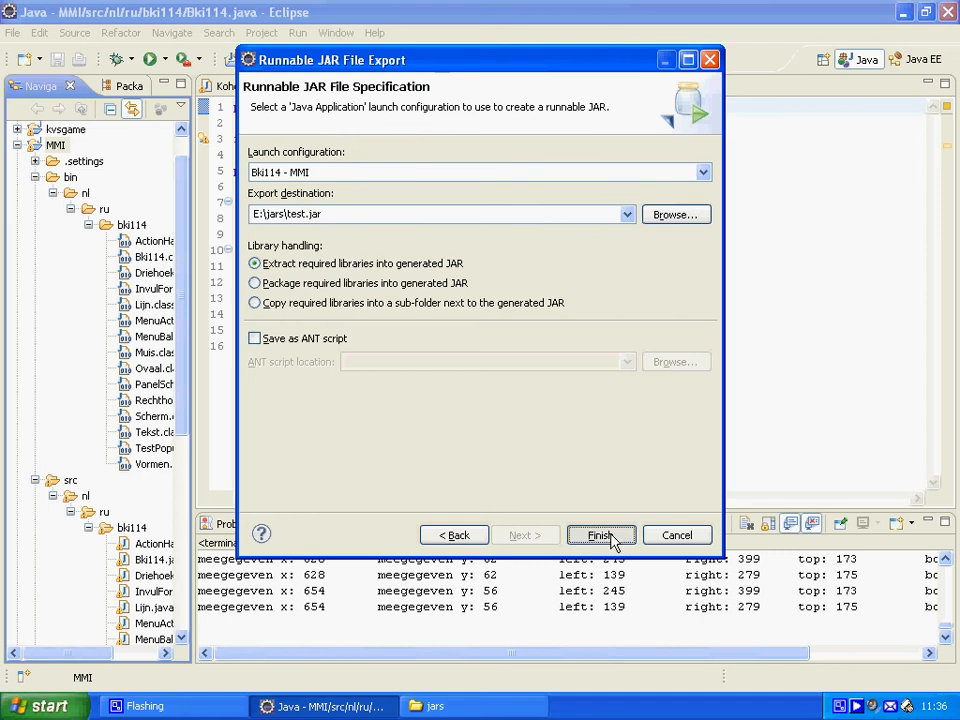
Finish exporting test.jar, review the compile-warning details and dismiss the report.
click(600, 536)
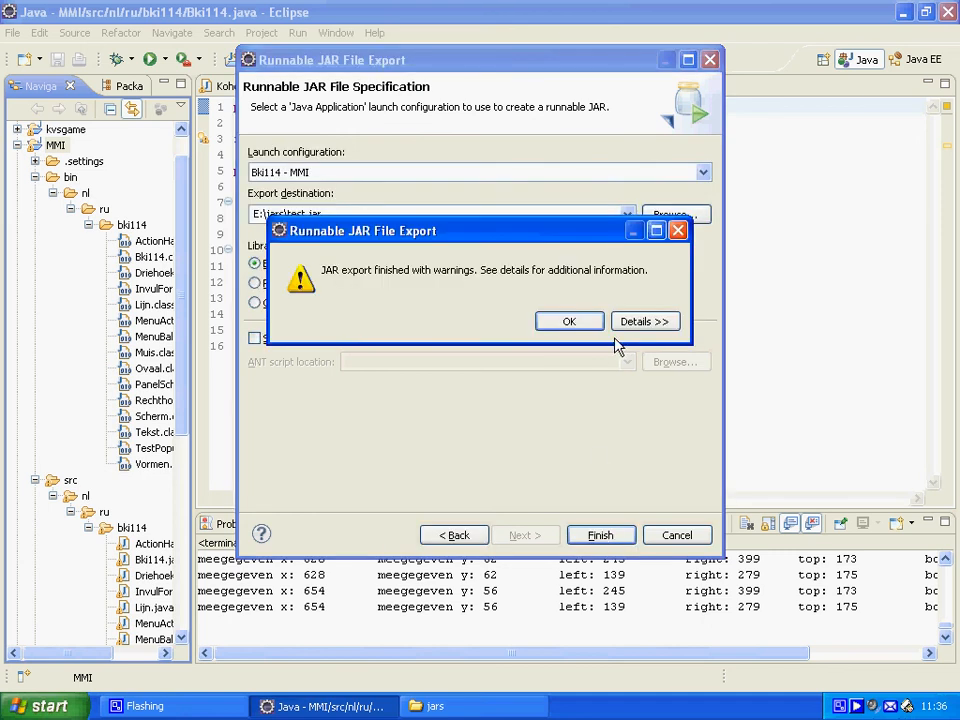
click(644, 320)
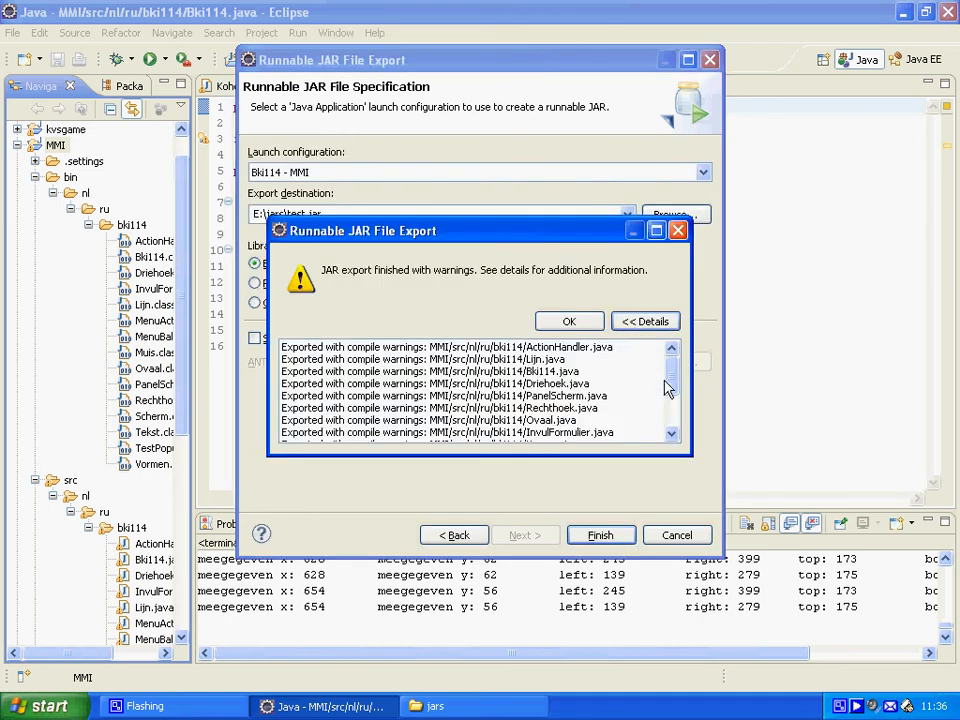
scroll(down, 3)
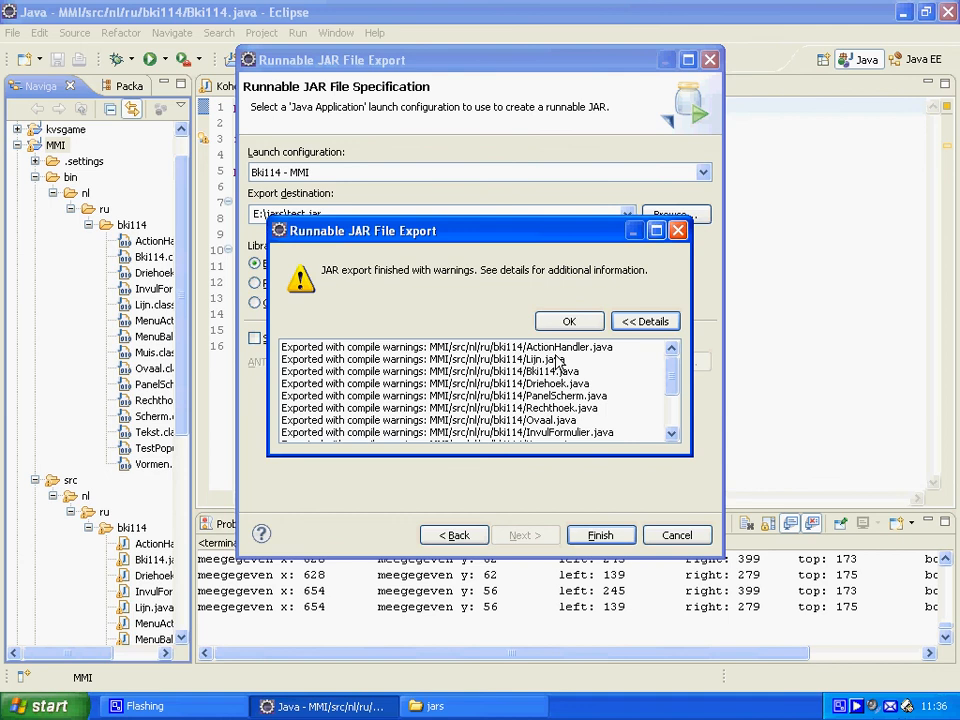
click(568, 320)
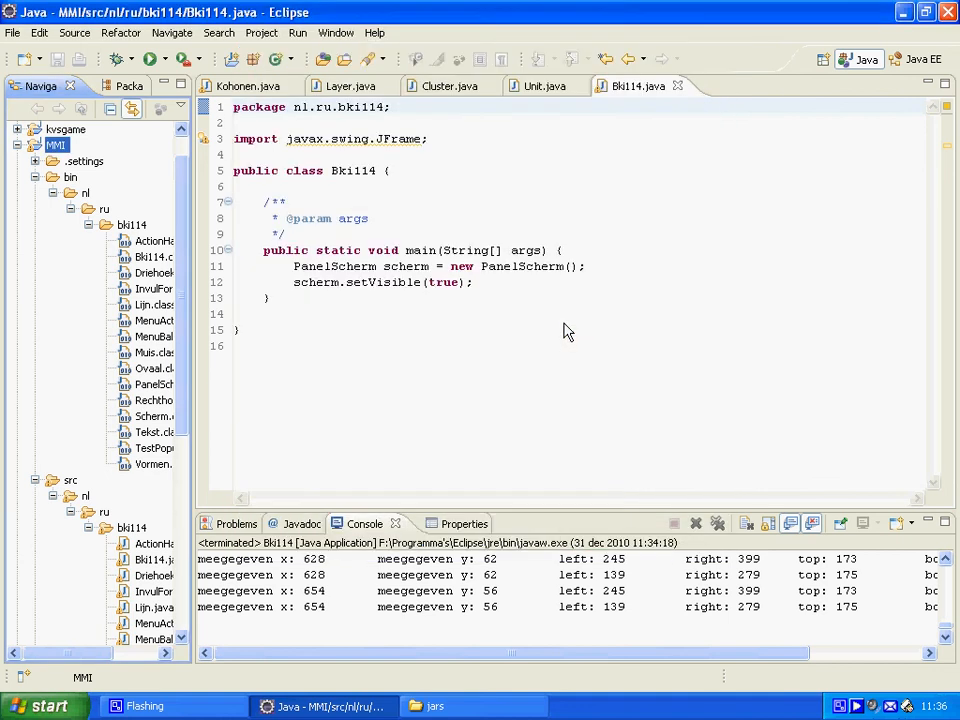
mouse_move(558, 332)
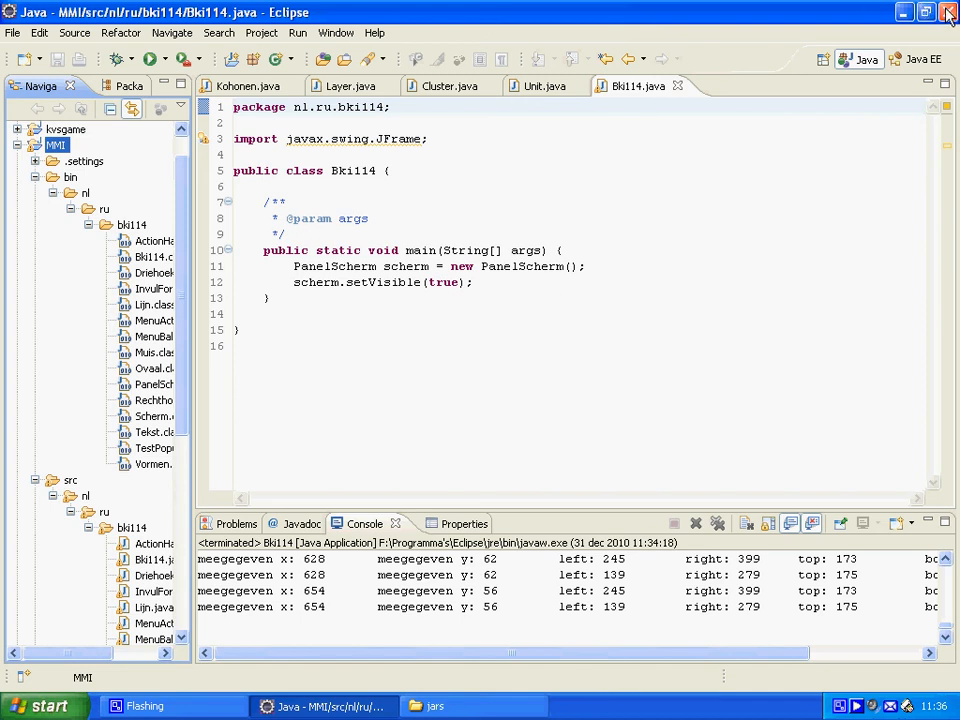
mouse_move(948, 12)
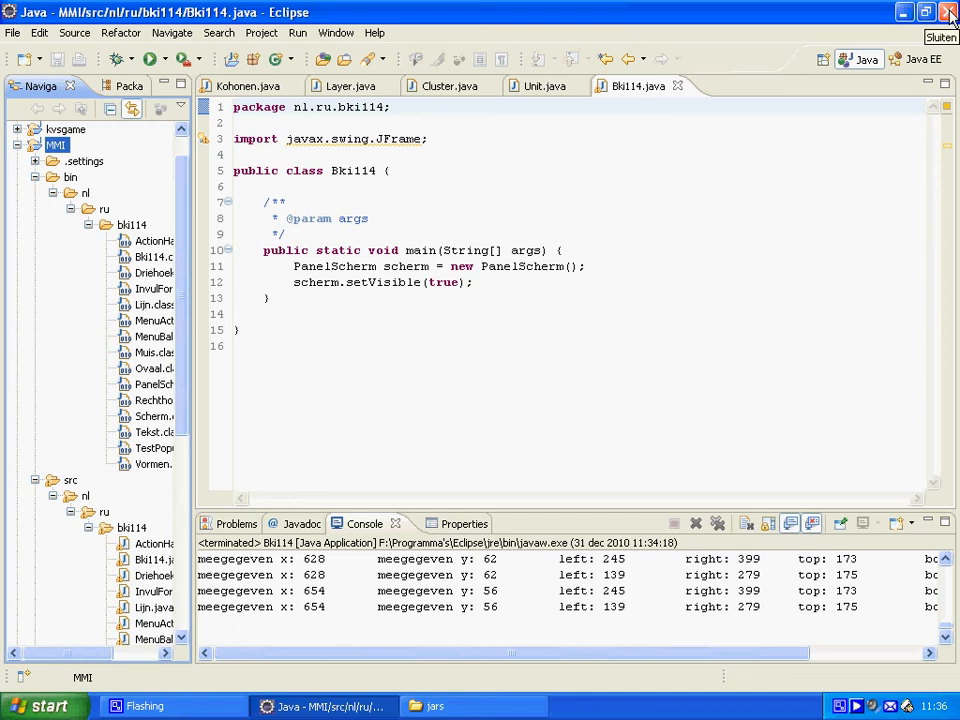
Close Eclipse and launch test.jar from E:\jars to confirm the drawing program starts.
click(948, 12)
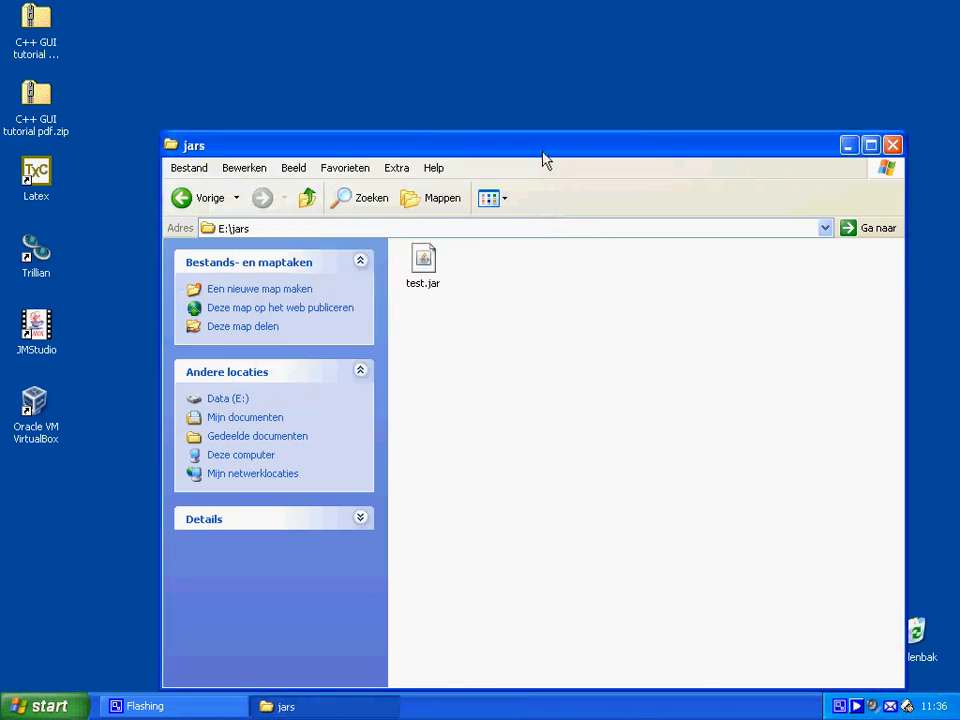
click(422, 264)
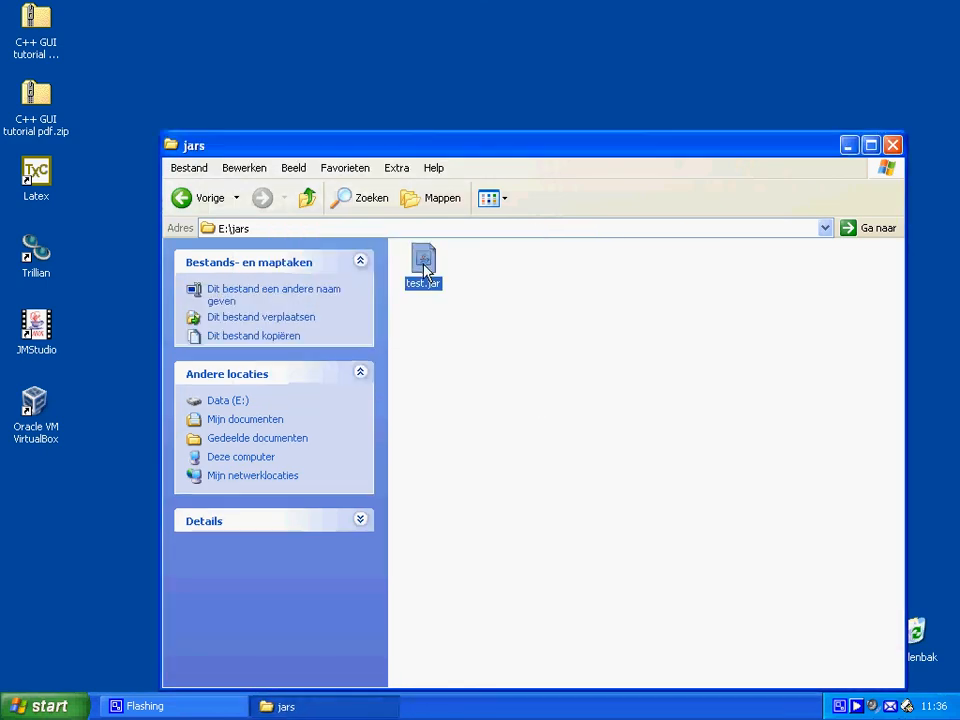
double_click(422, 264)
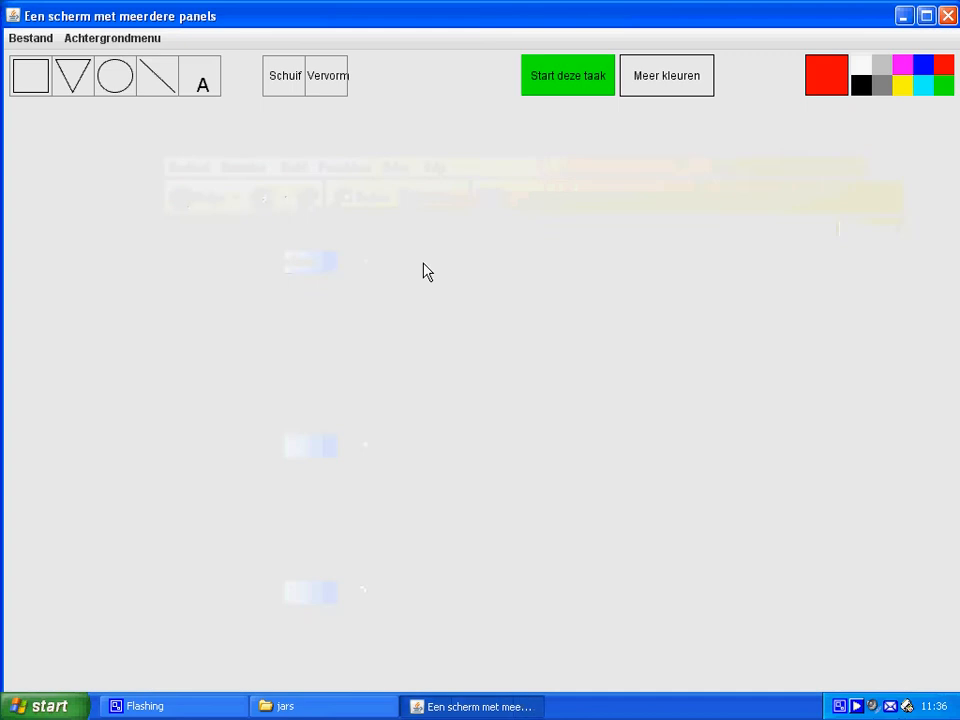
click(30, 76)
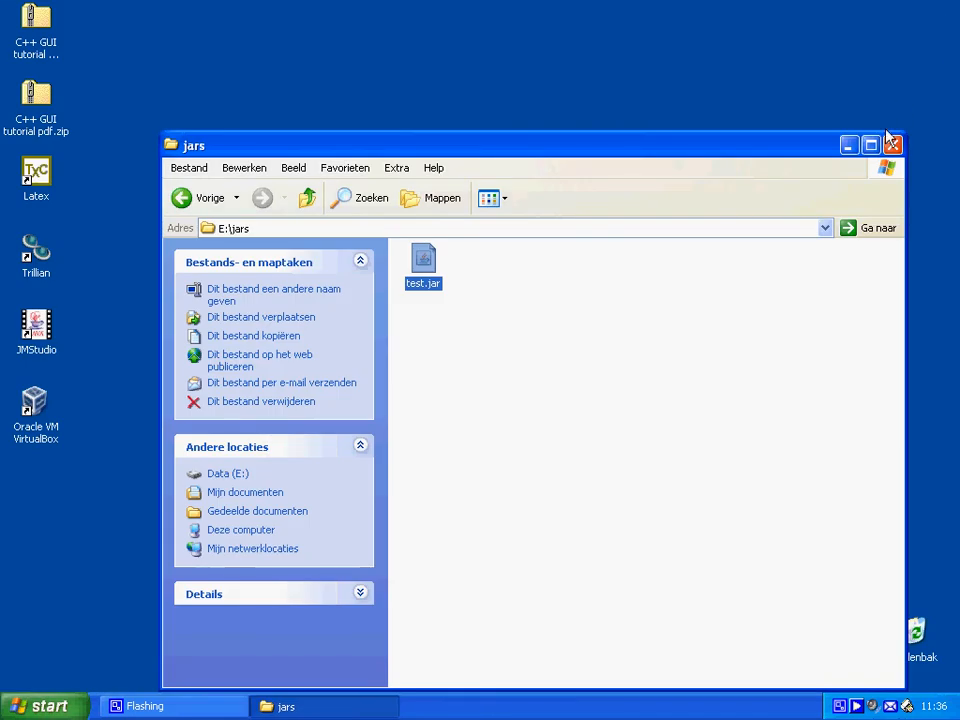
mouse_move(848, 134)
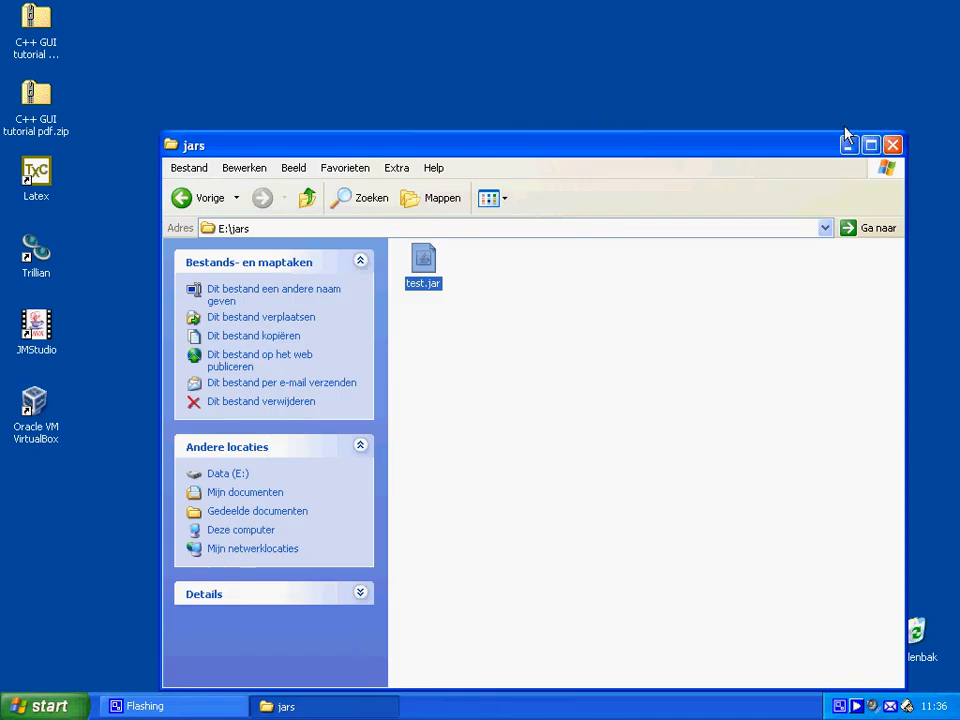